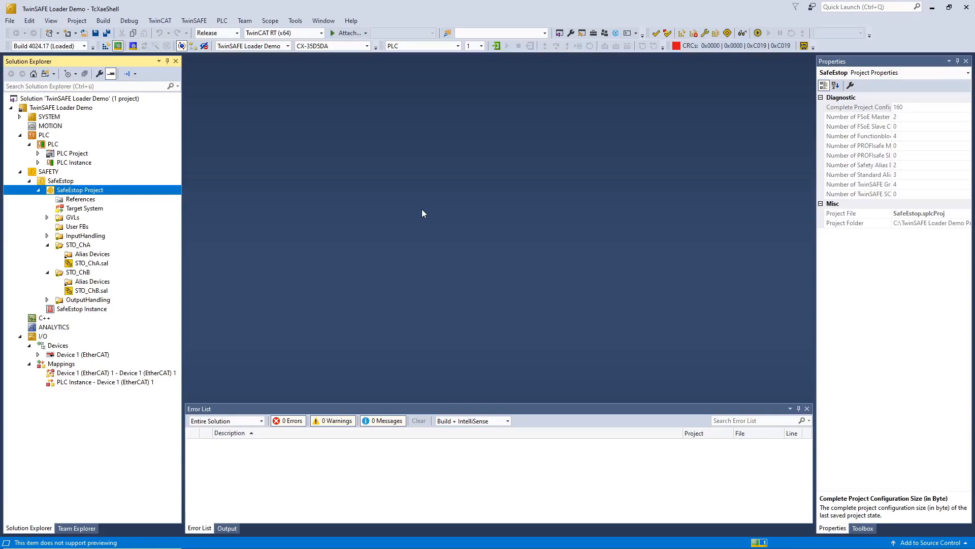
# - Review STO_ChA's customization settings and locate the EL6910 terminal at EtherCAT address 1002
pyautogui.doubleClick(93, 262)
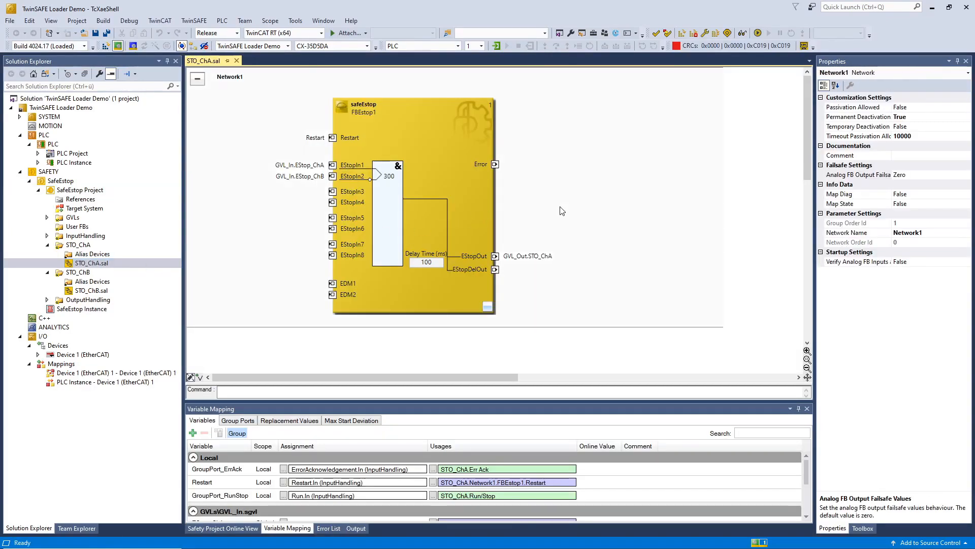
pyautogui.moveTo(875, 132)
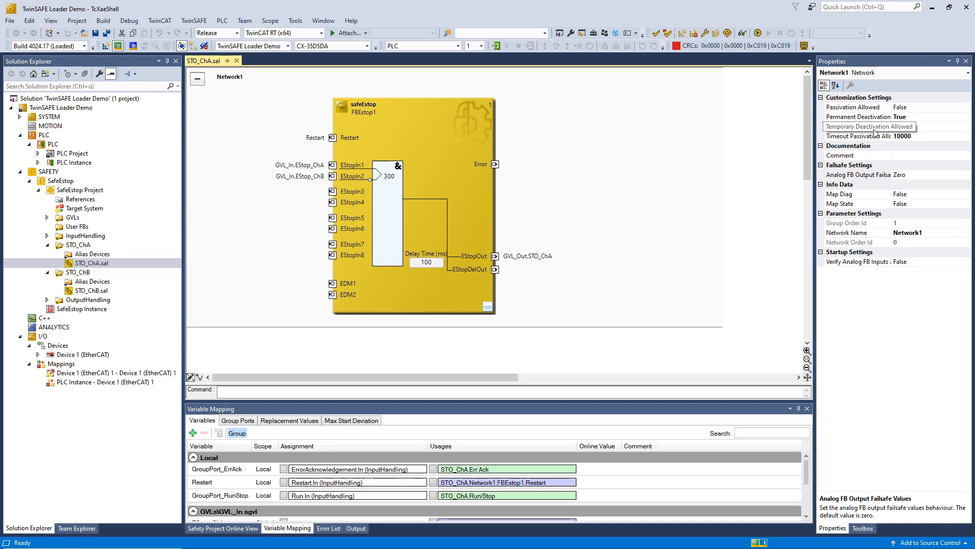
pyautogui.moveTo(889, 131)
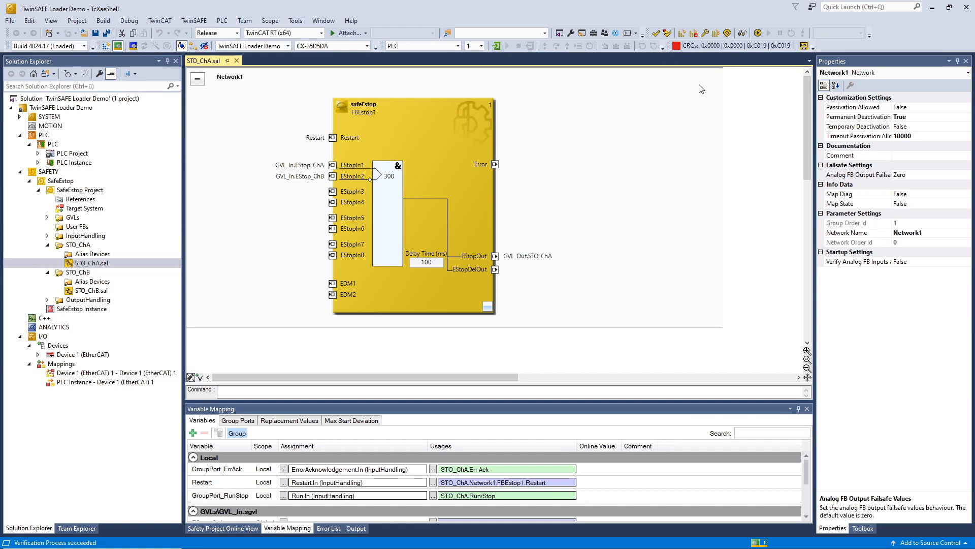
pyautogui.moveTo(715, 45)
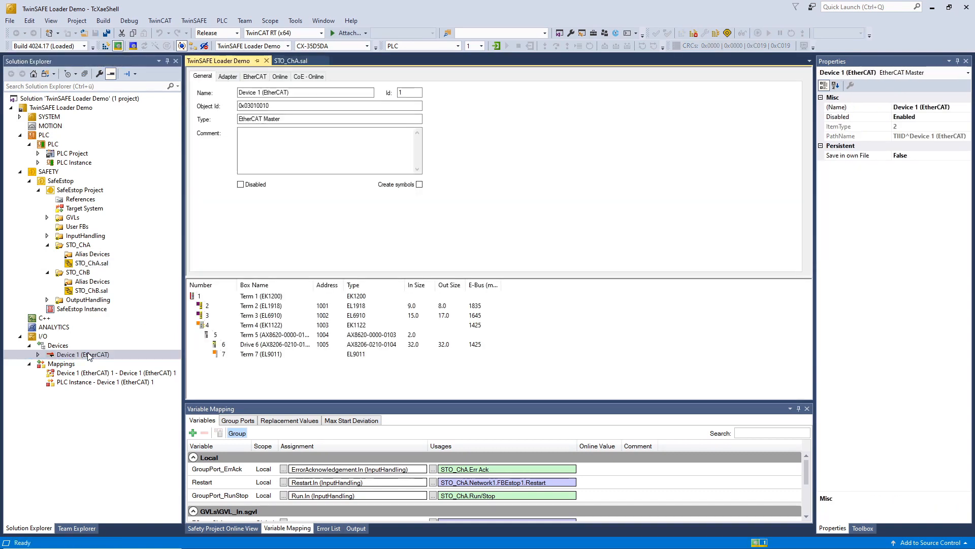
pyautogui.click(261, 315)
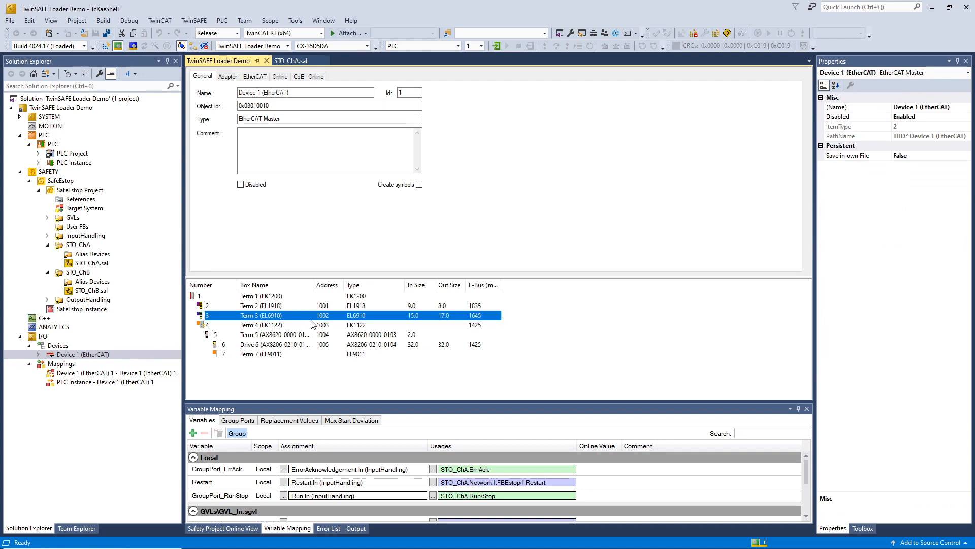
pyautogui.moveTo(321, 323)
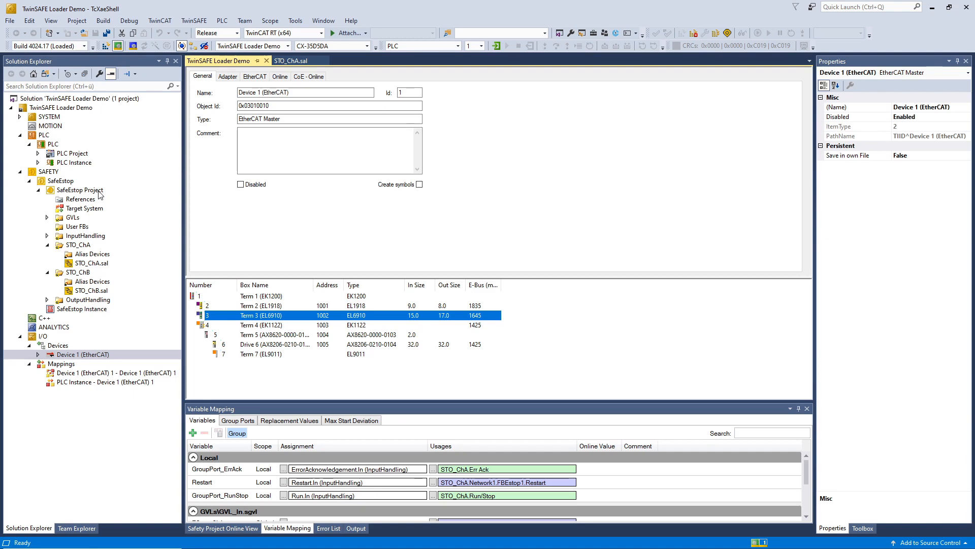
# - Export the SafeEstop project as SafeEstop.bin into the TwinSAFE Loader Demo folder
pyautogui.rightClick(79, 190)
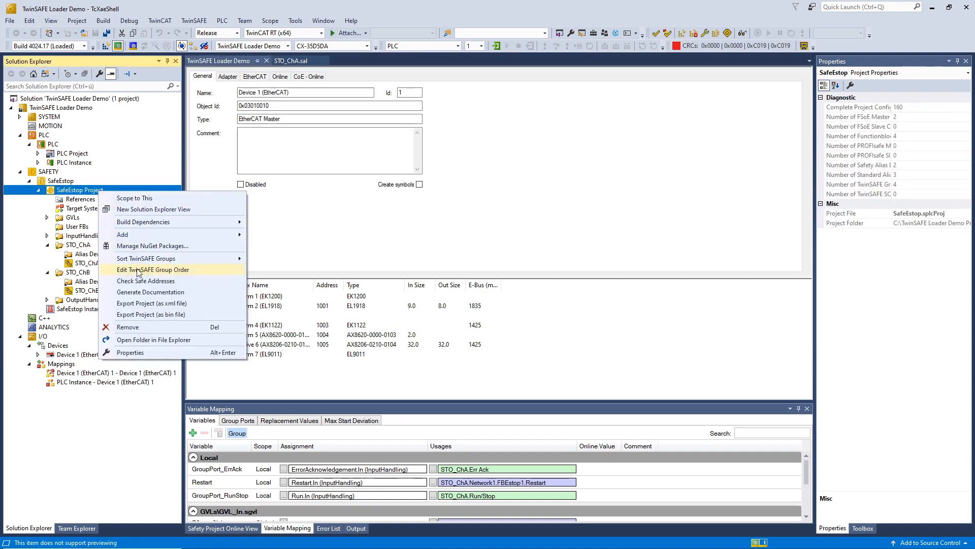
pyautogui.click(150, 314)
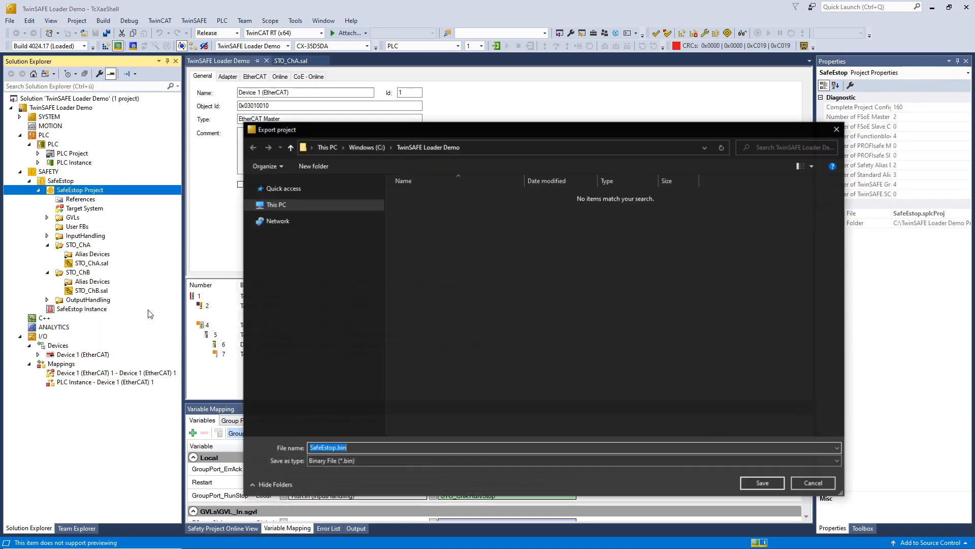
pyautogui.click(249, 204)
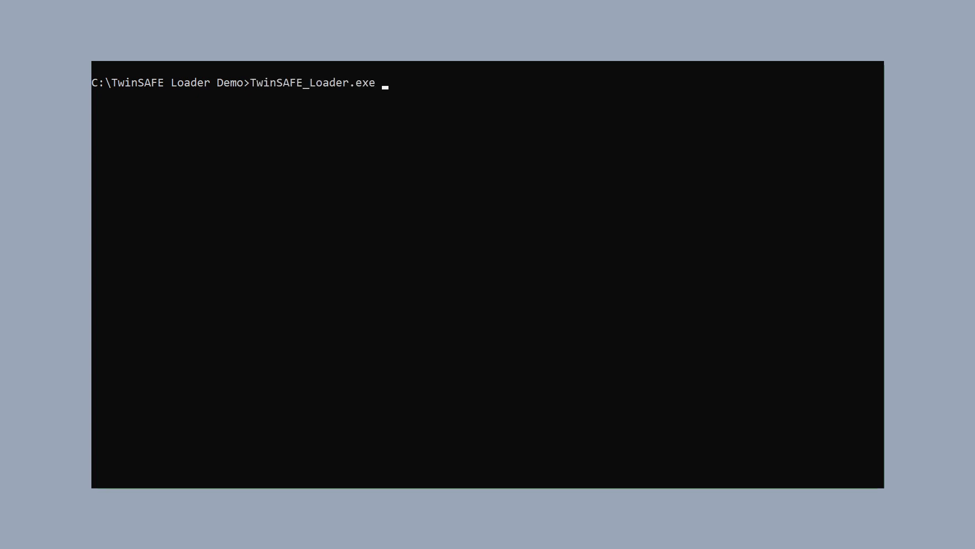
# - Run TwinSAFE_Loader.exe --gw 192.168.100.254 --slave 1002 --list conf.csv to dump the group list
pyautogui.write('--gw 192.16')
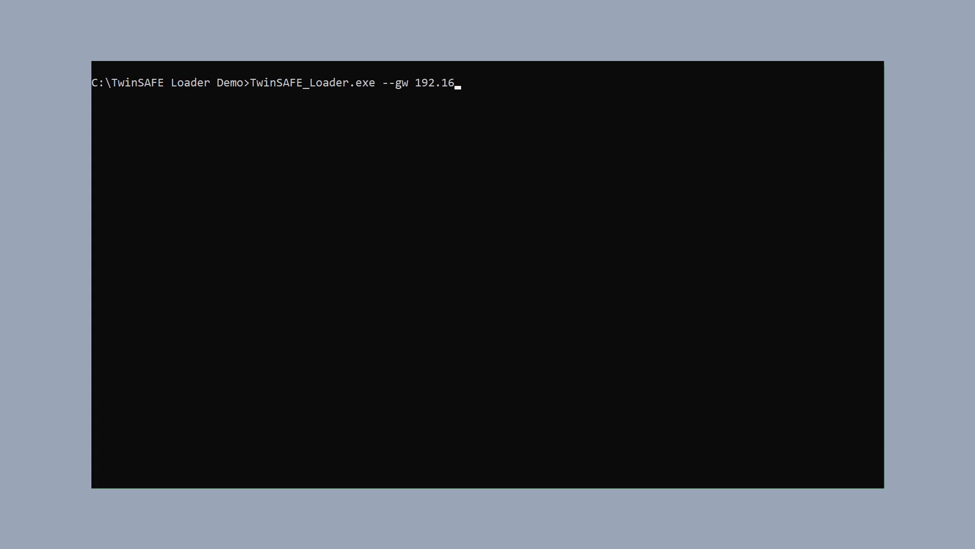
pyautogui.write('8.100.254')
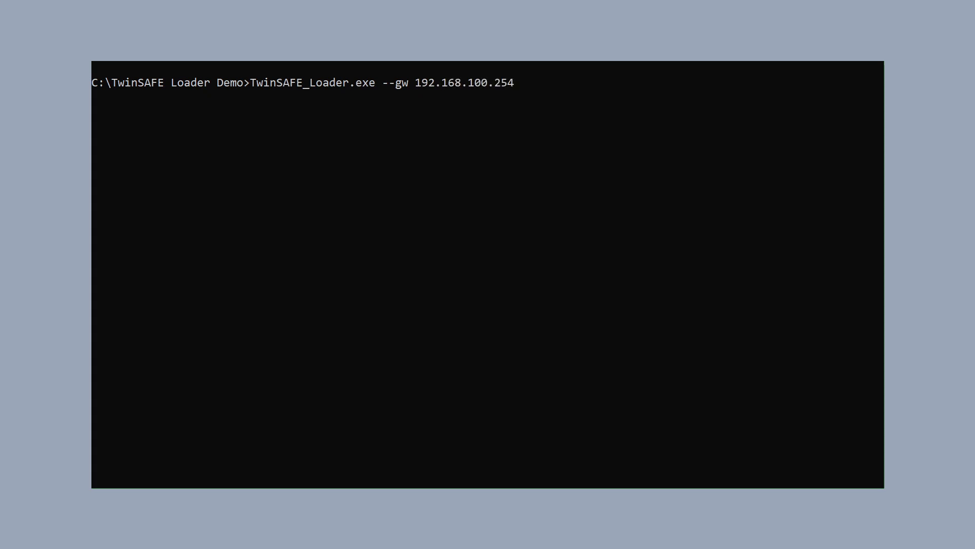
pyautogui.write('--slave 1002')
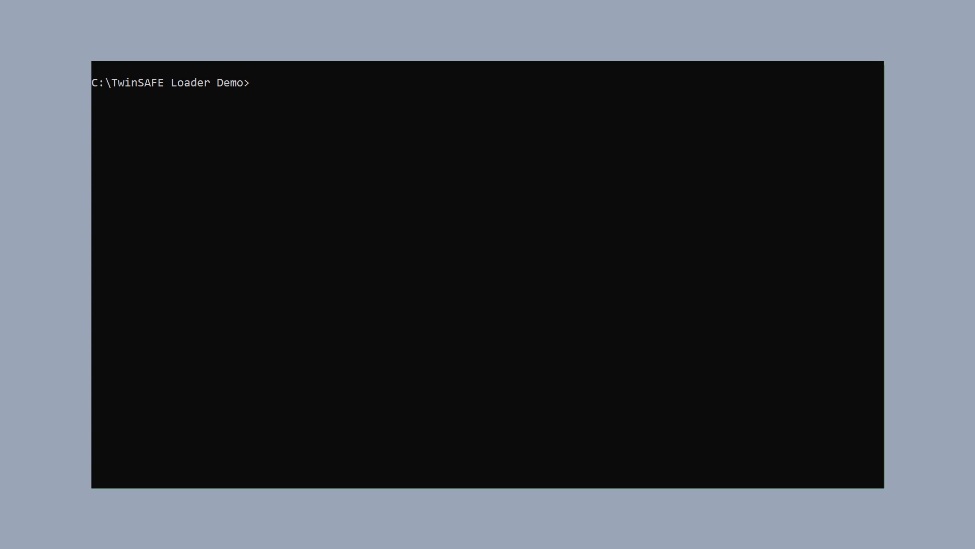
pyautogui.write('T')
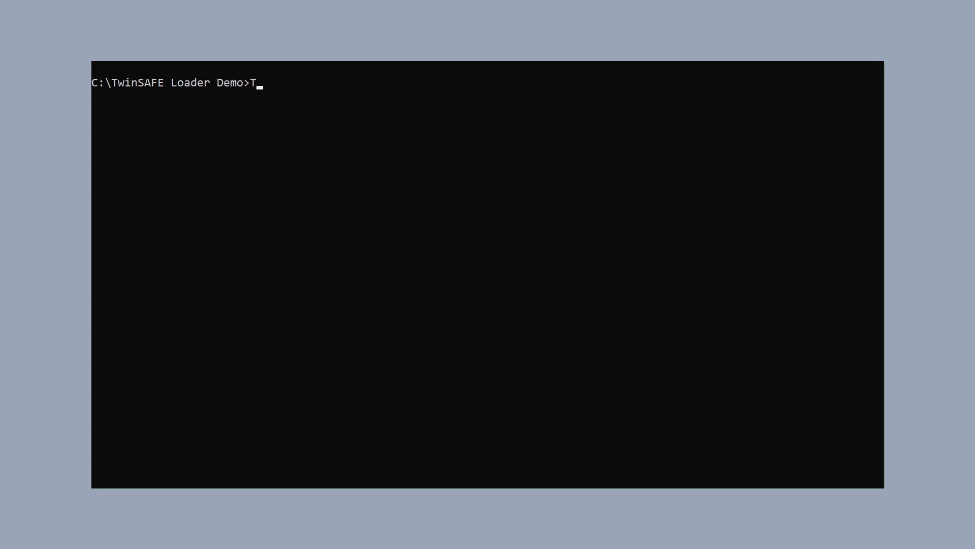
pyautogui.write('winSAFE_Loader.exe --gw')
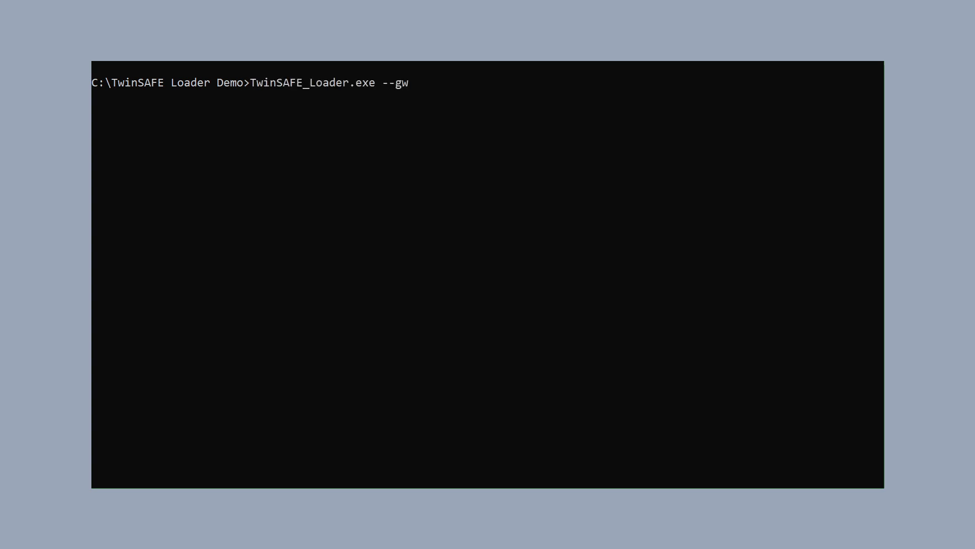
pyautogui.write('192.168.100.254 --s')
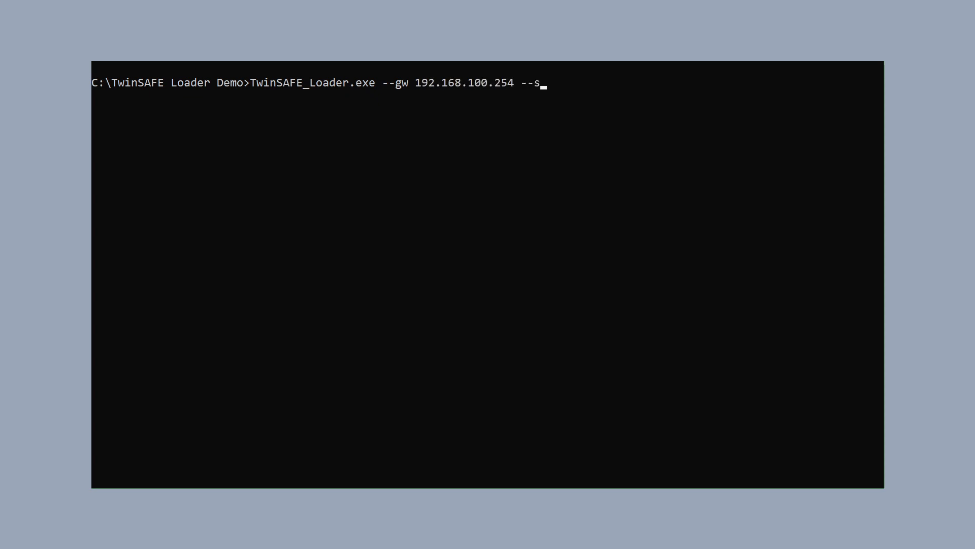
pyautogui.write('lave')
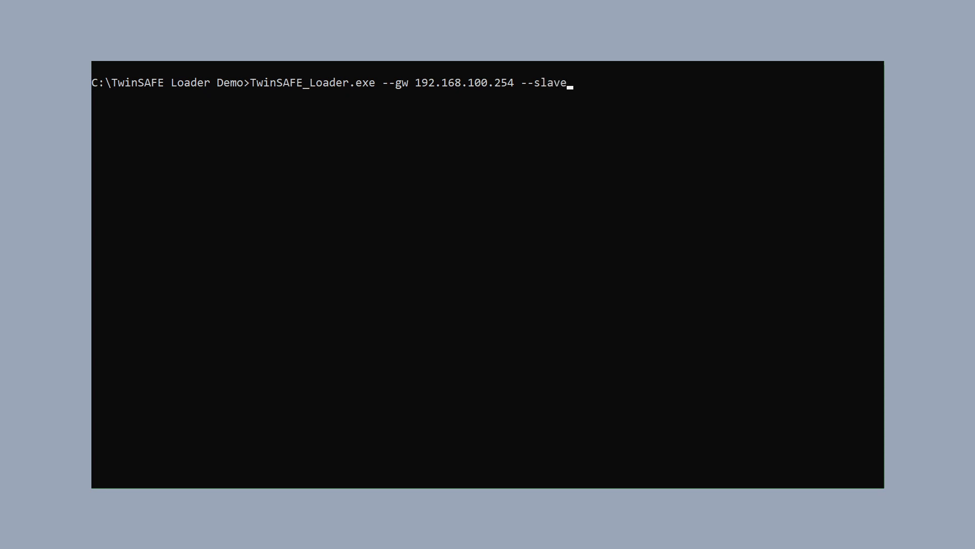
pyautogui.write('1002 --')
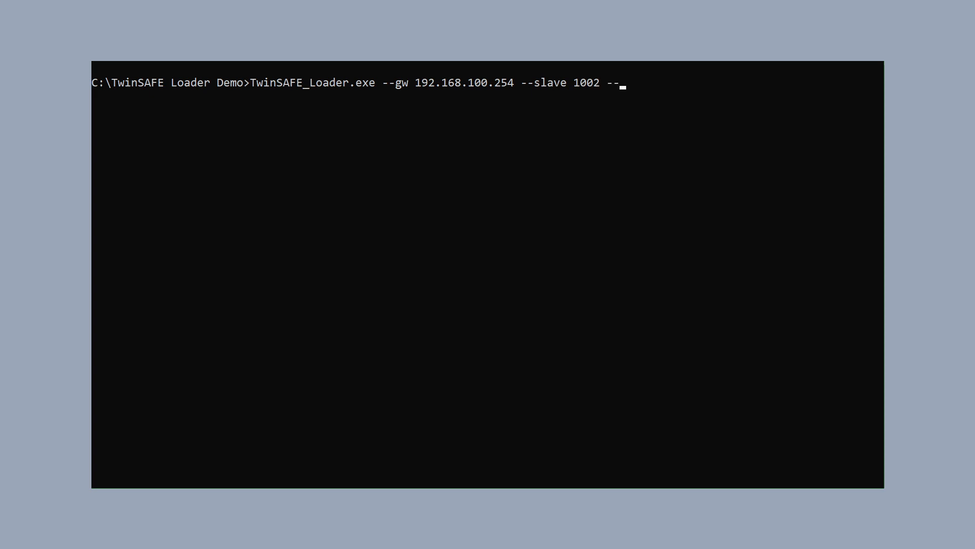
pyautogui.write('list conf.csv')
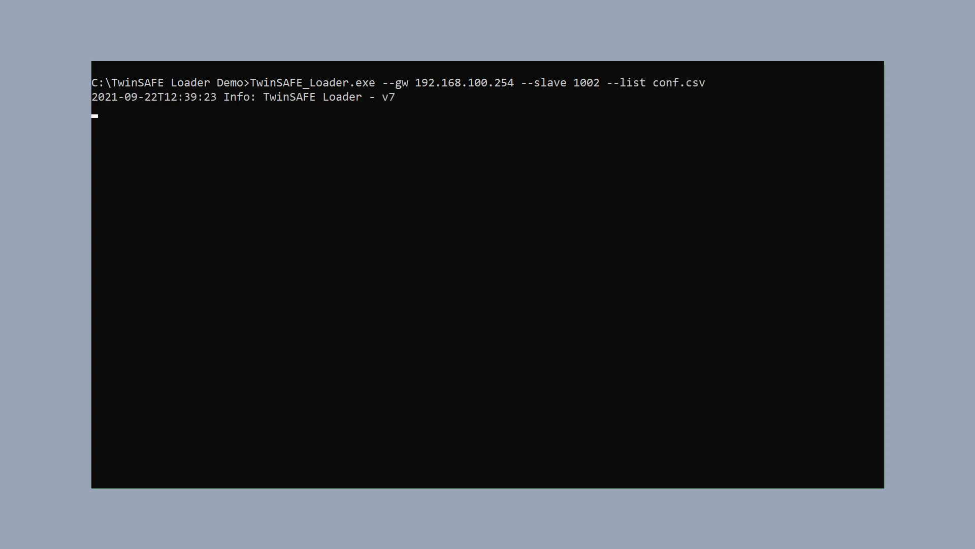
pyautogui.write('notepad conf.csv')
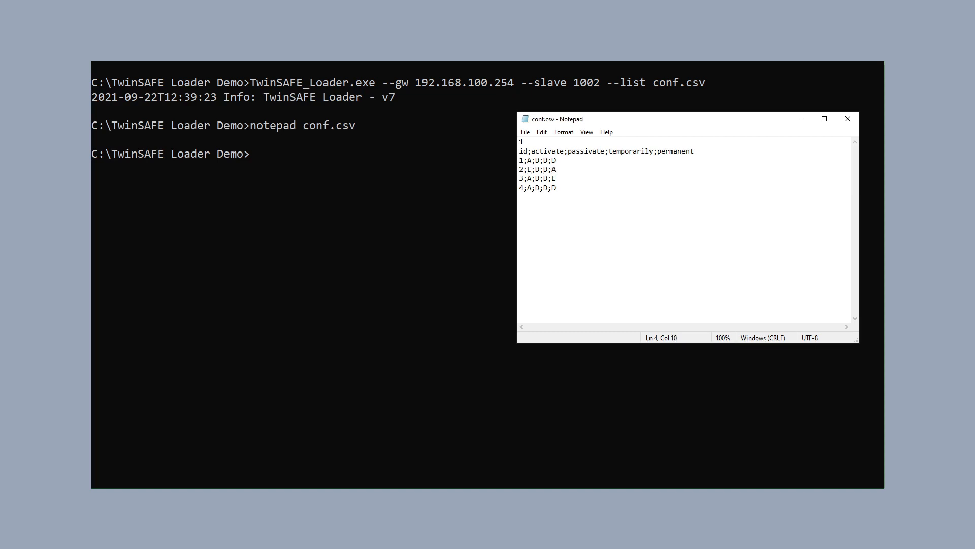
pyautogui.click(846, 119)
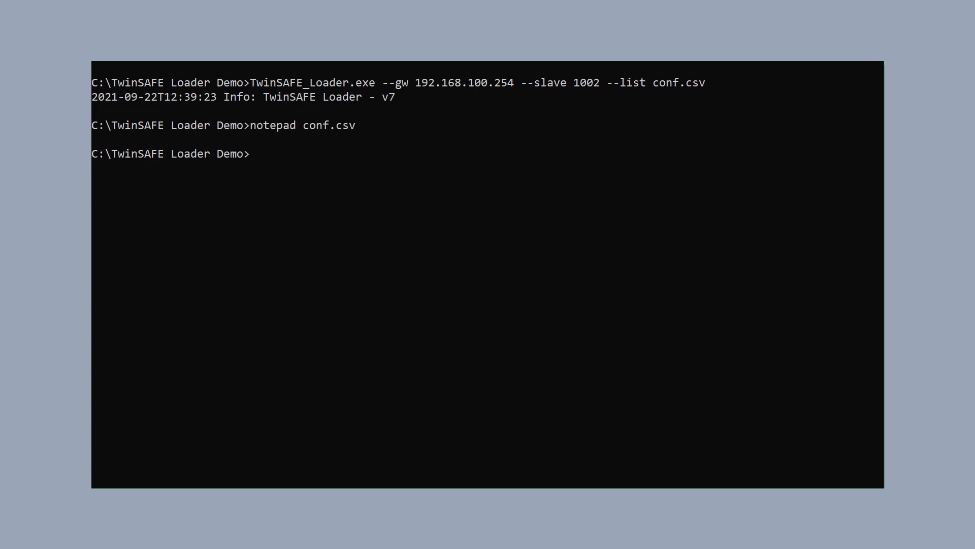
# - Compose TwinSAFE_Loader.exe --gw 192.168.100.254 --user Administrator --pass with the password
pyautogui.write('TwinSAFE_Loader.exe -')
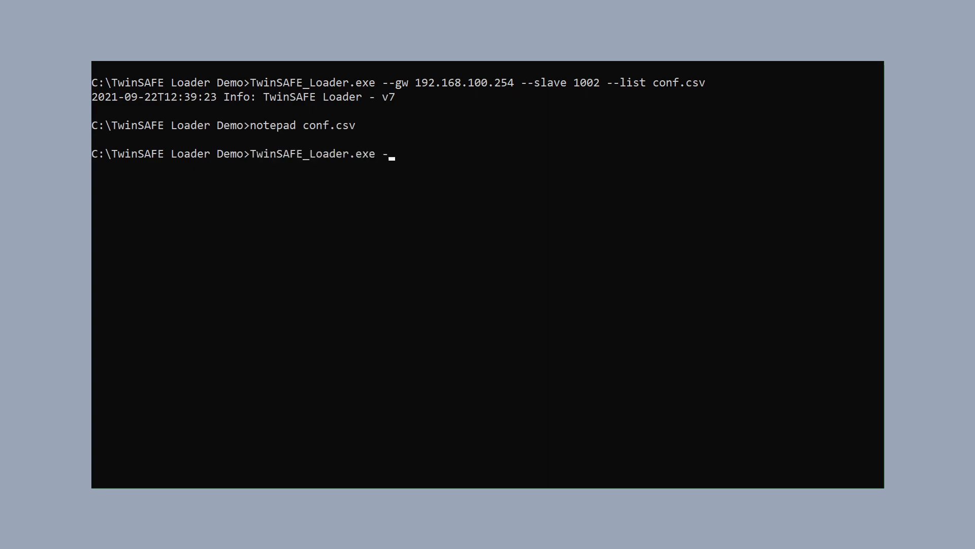
pyautogui.write('gw 192.16')
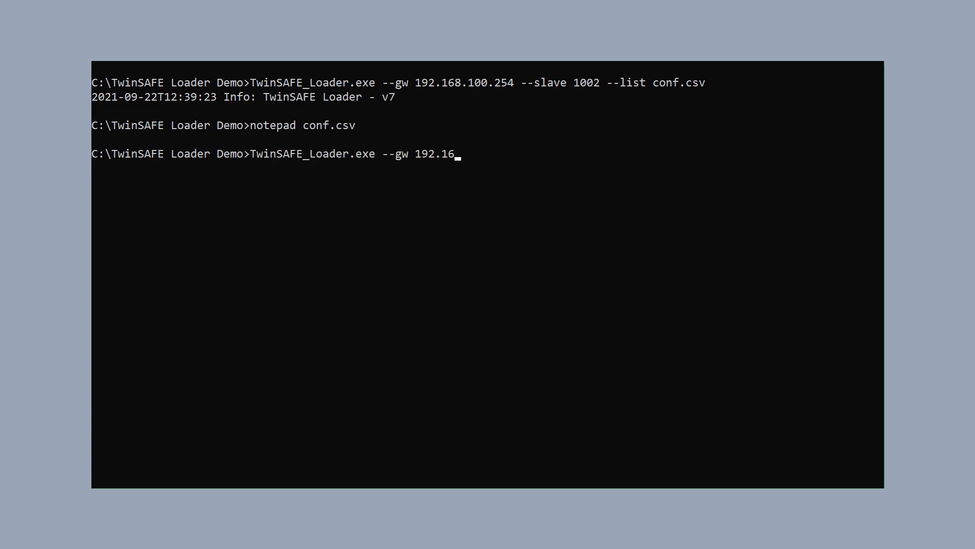
pyautogui.write('8.100.254')
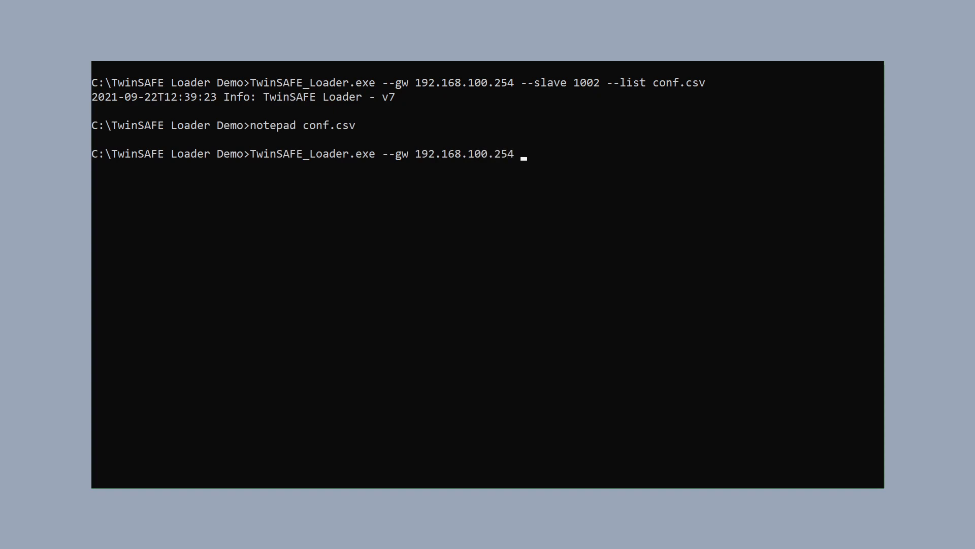
pyautogui.write('--user A')
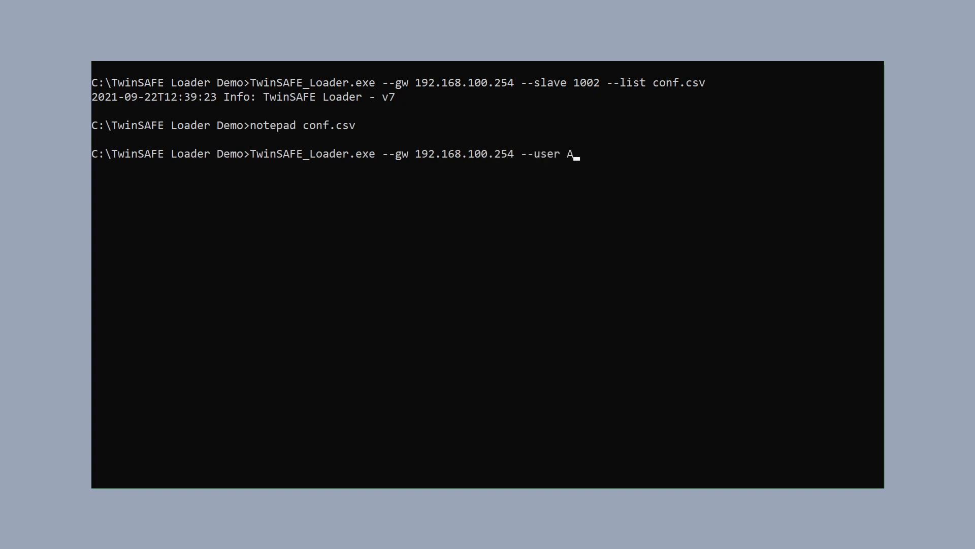
pyautogui.write('dministrator --')
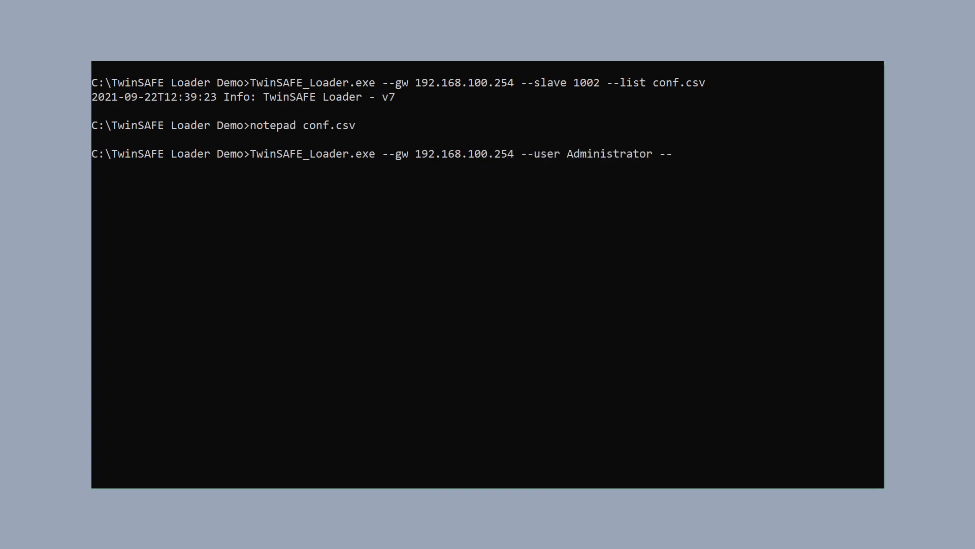
pyautogui.write('pass TwinS')
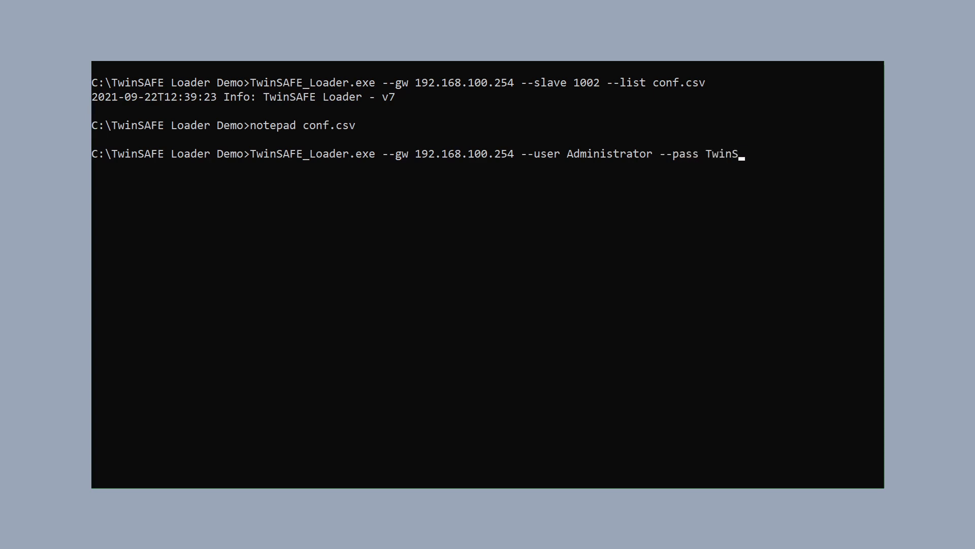